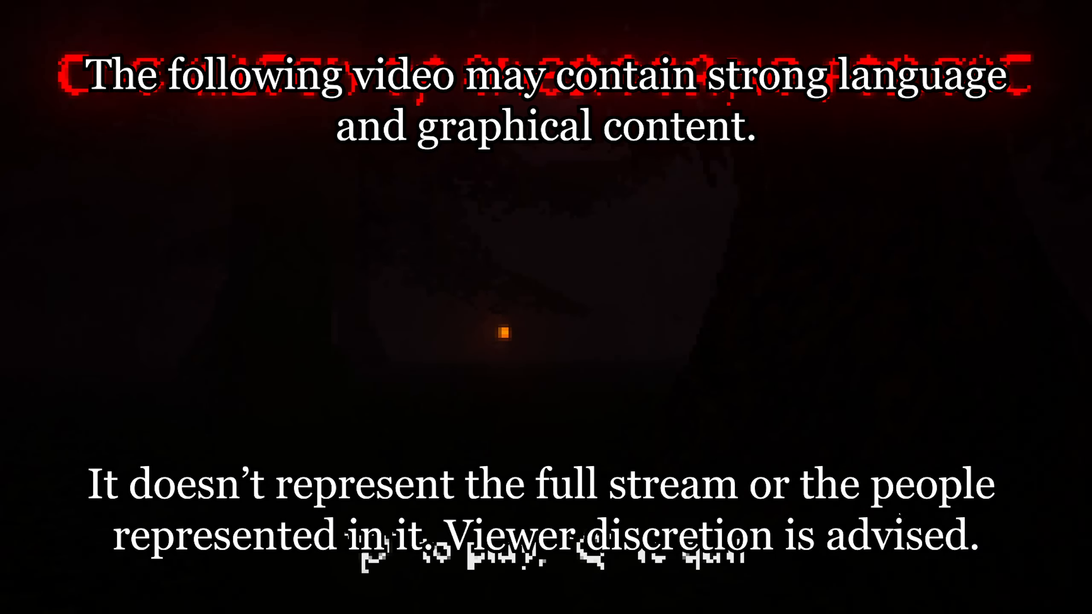
mouse_move(673, 251)
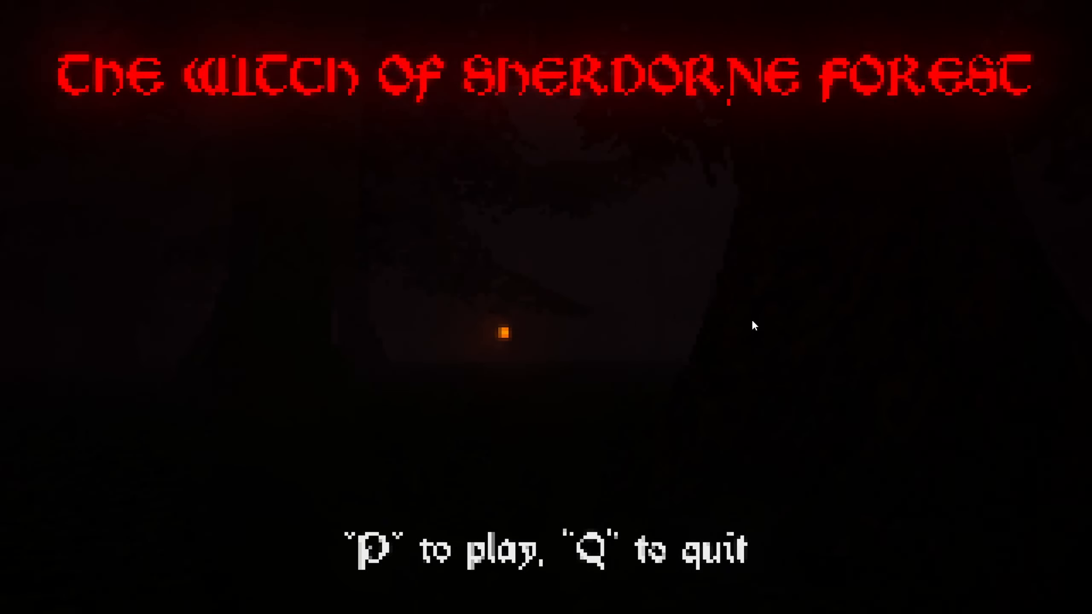
Start playing from the title screen and walk through the tunnels into the dark pillared chamber.
key(p)
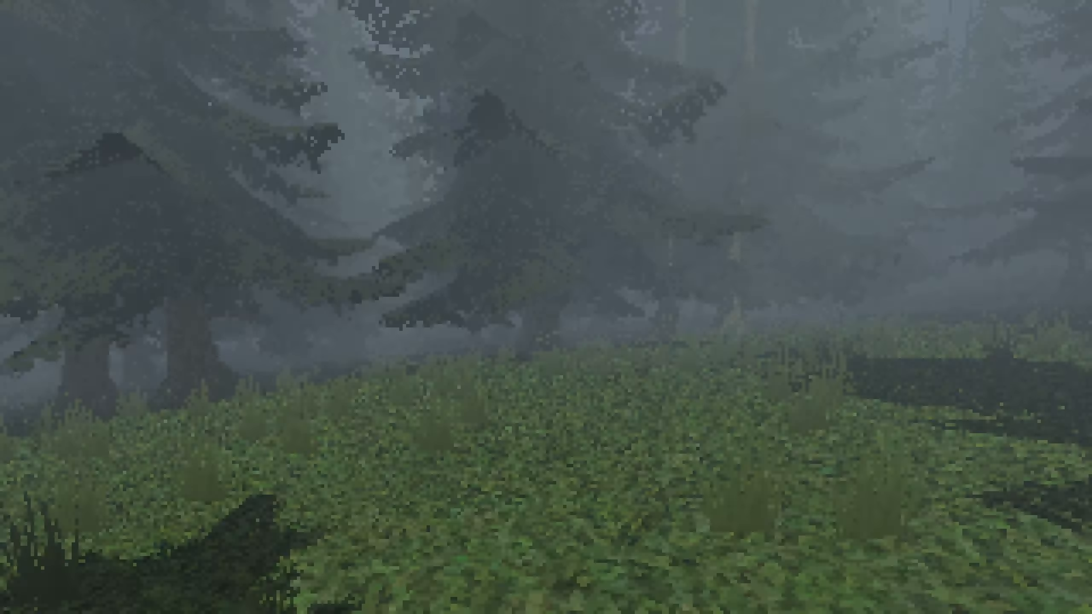
mouse_move(546, 307)
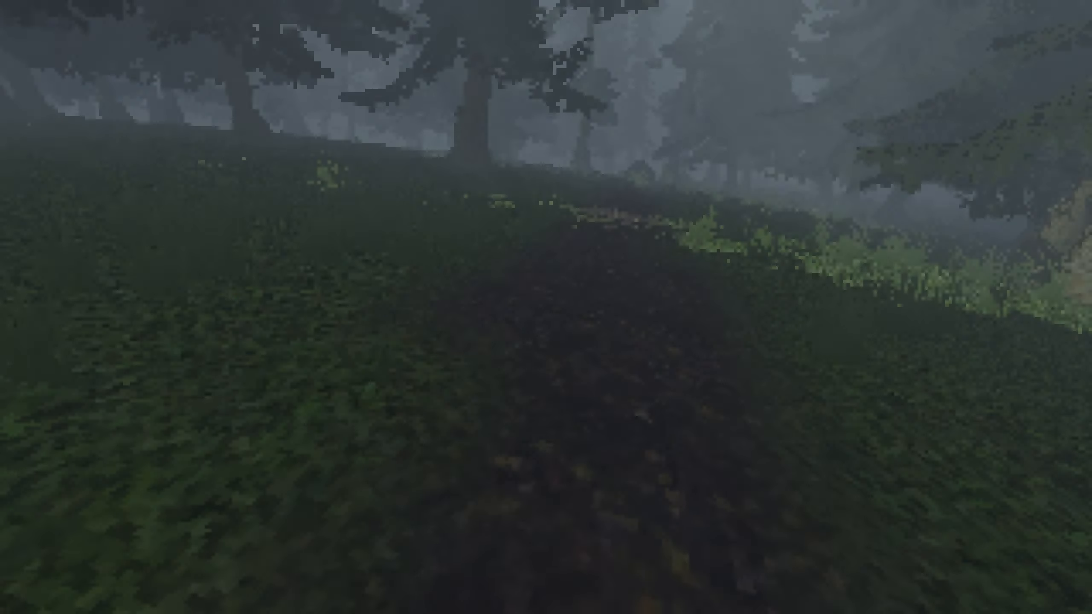
mouse_move(546, 307)
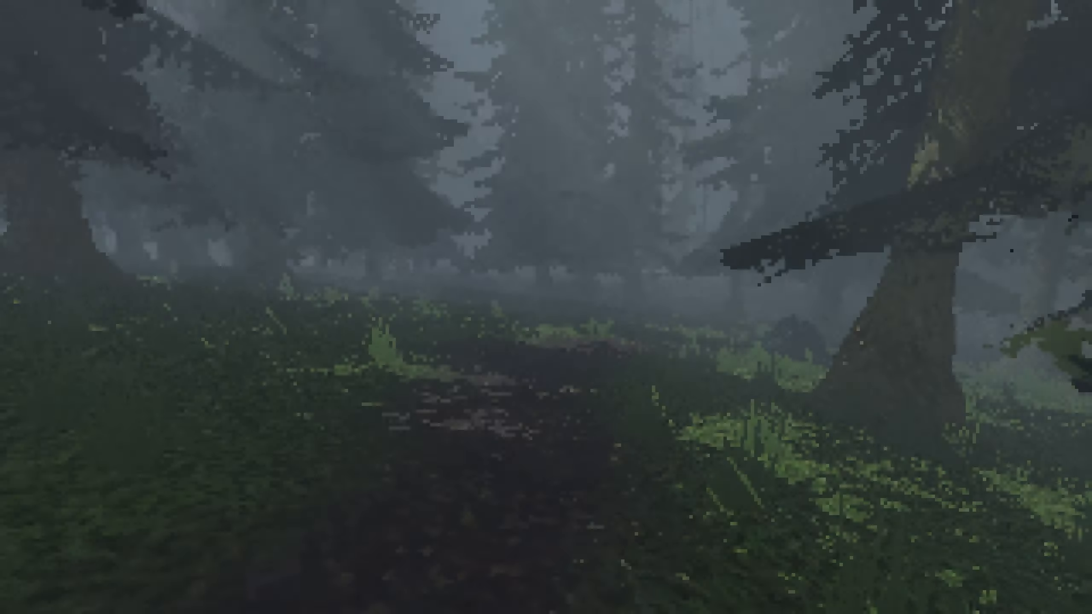
mouse_move(546, 307)
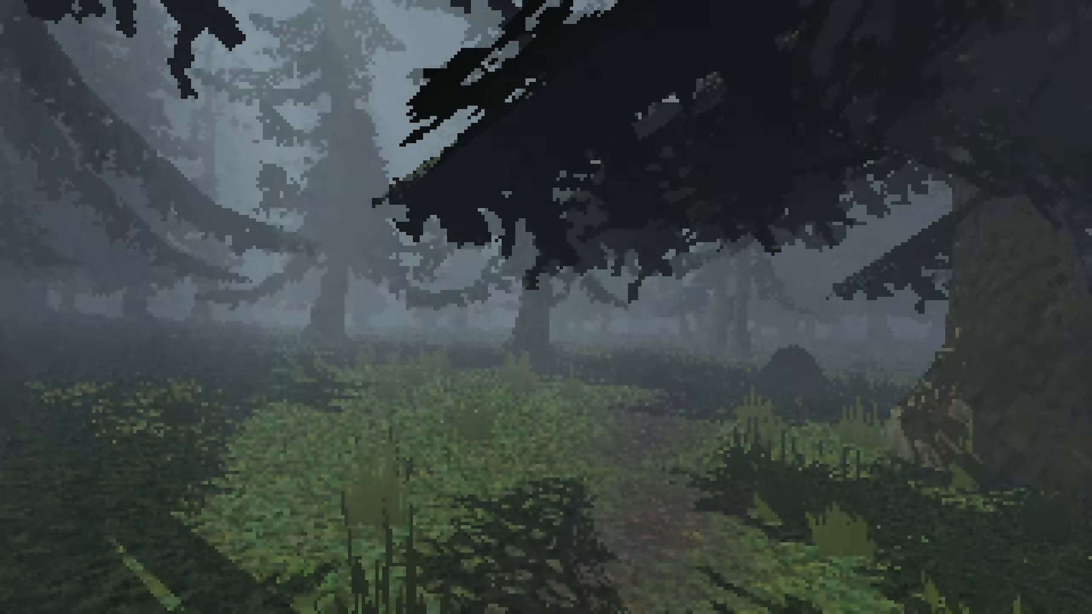
mouse_move(546, 307)
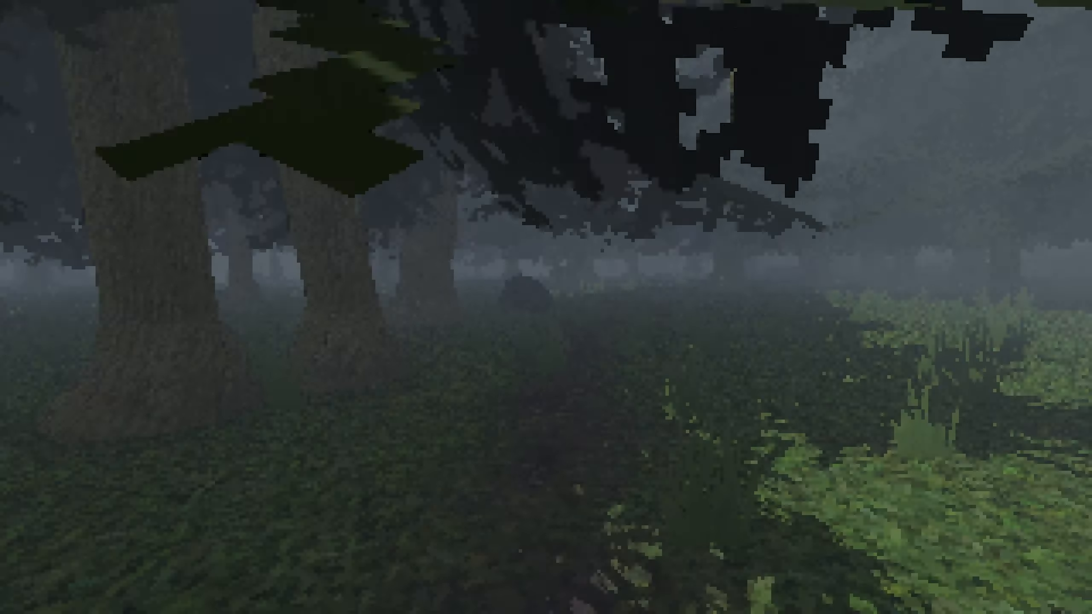
mouse_move(545, 307)
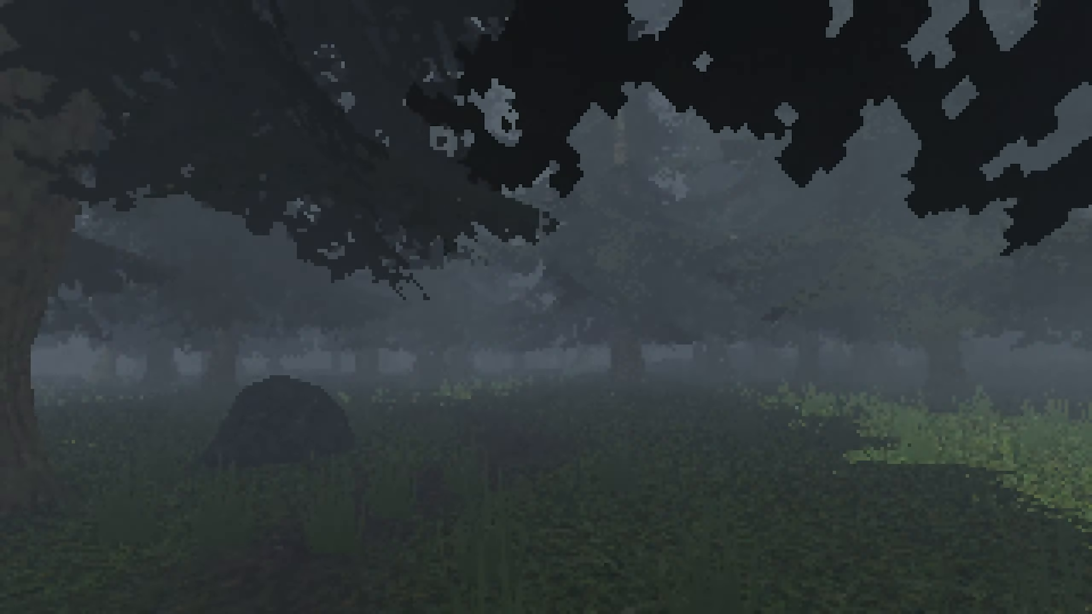
mouse_move(546, 307)
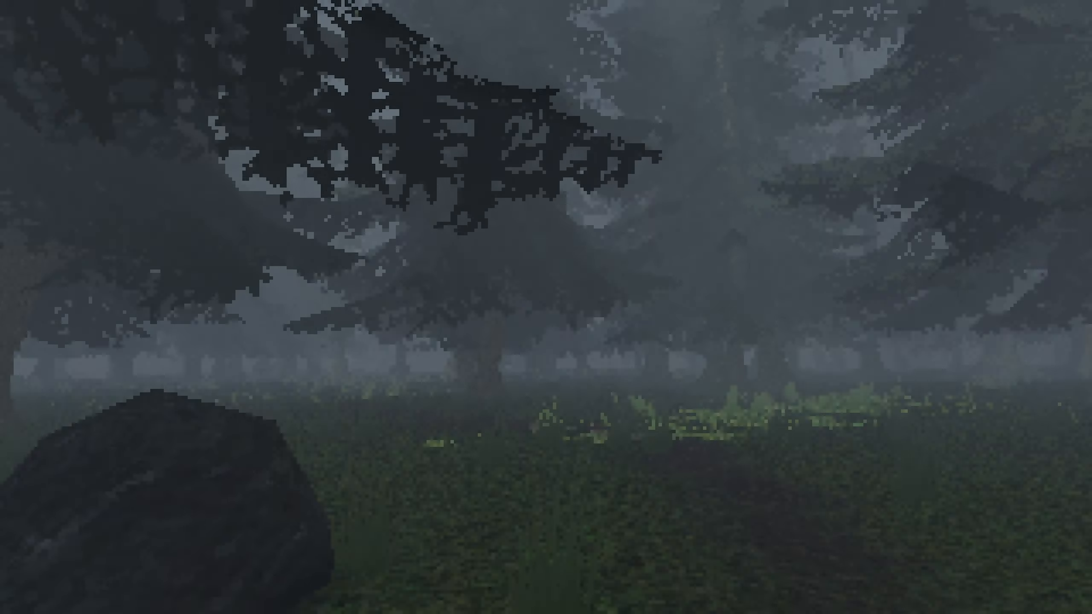
mouse_move(546, 307)
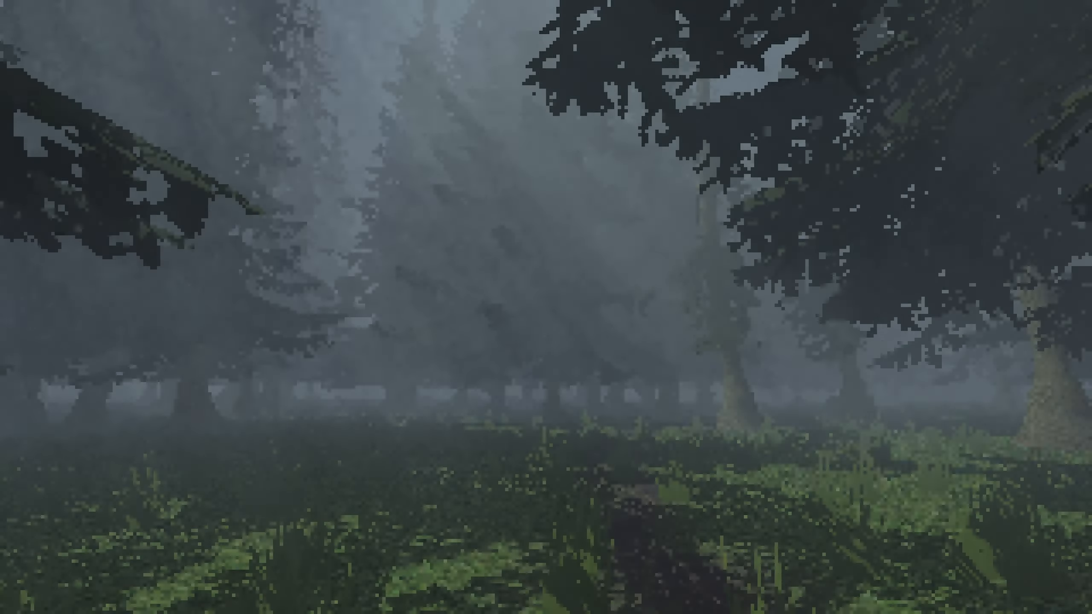
mouse_move(546, 307)
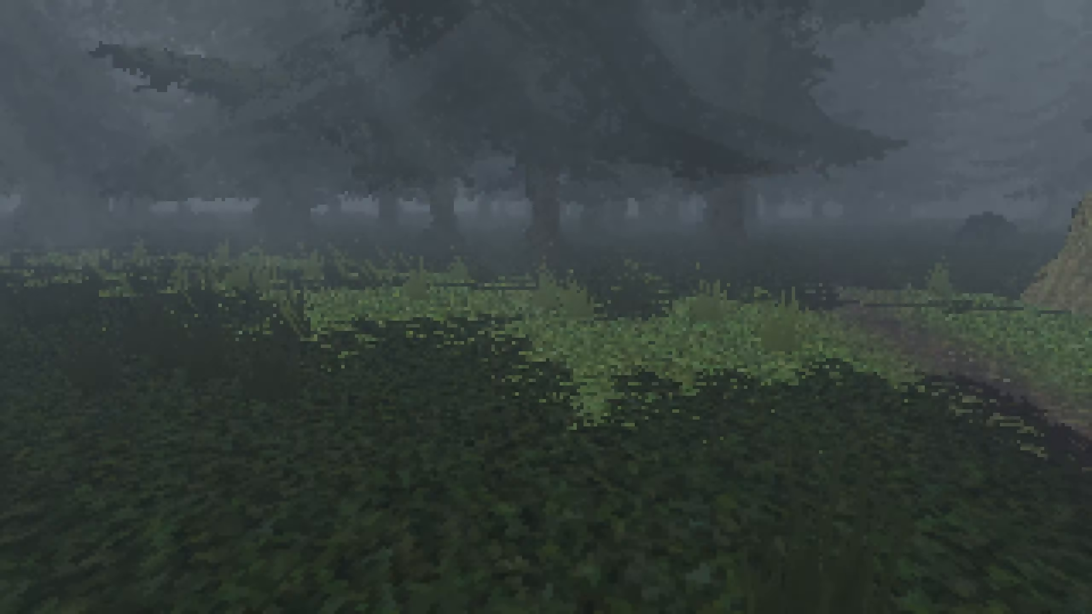
mouse_move(546, 307)
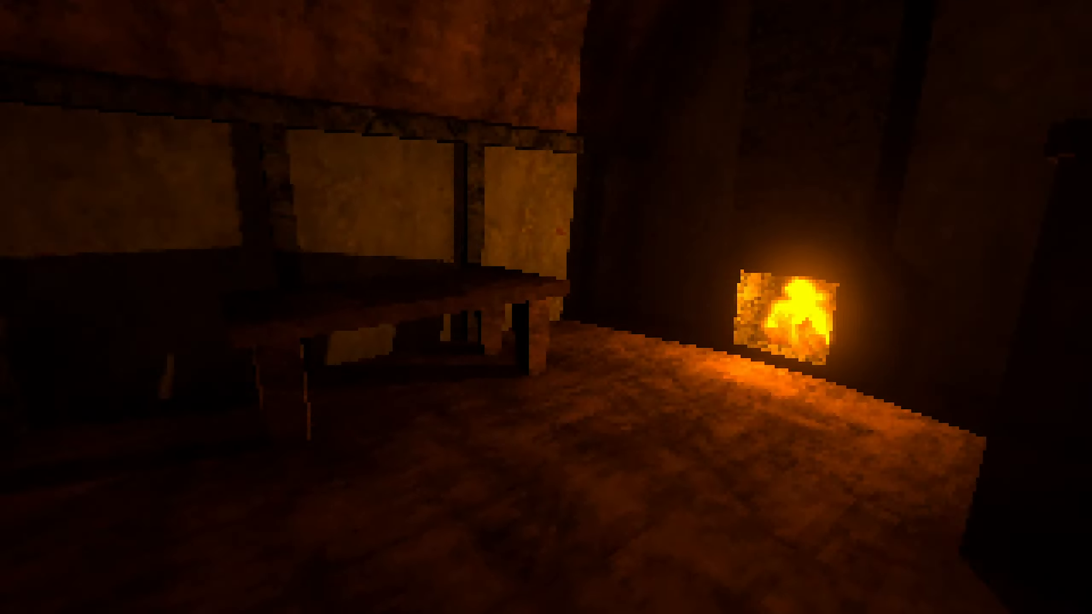
mouse_move(546, 307)
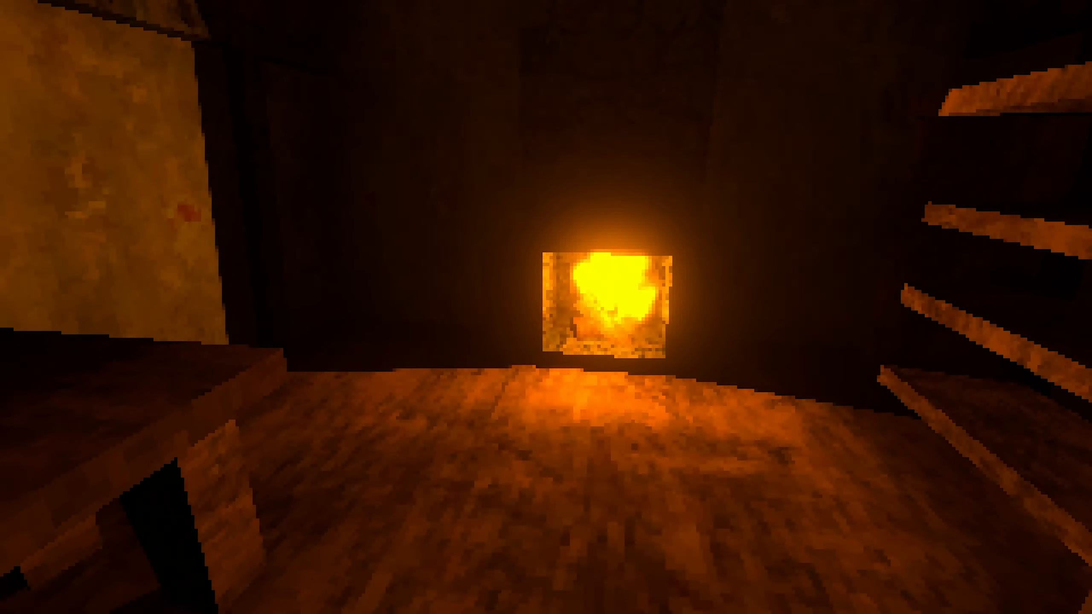
mouse_move(546, 307)
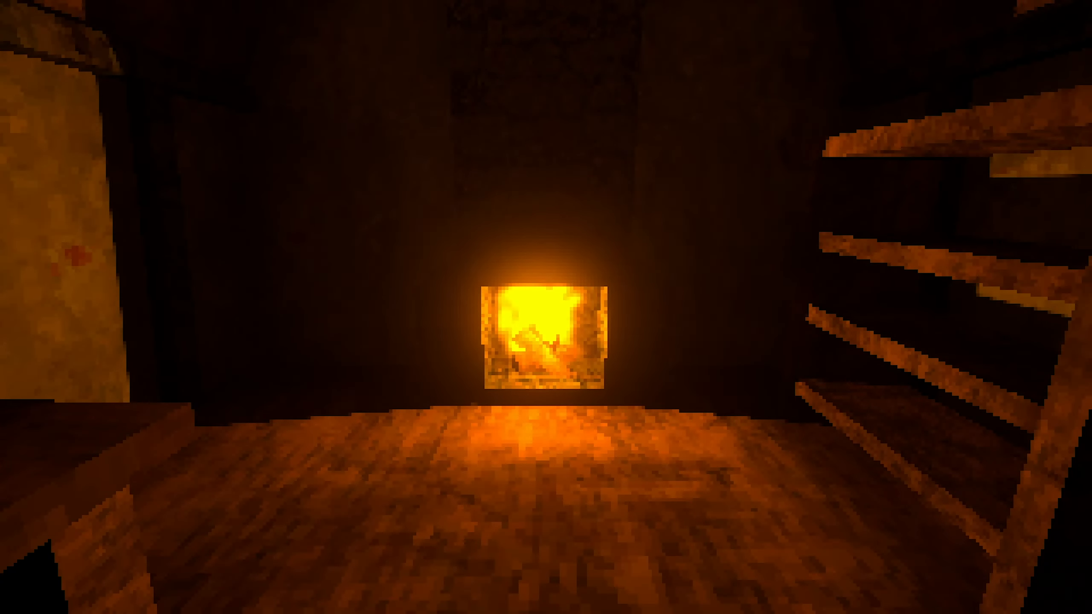
mouse_move(546, 308)
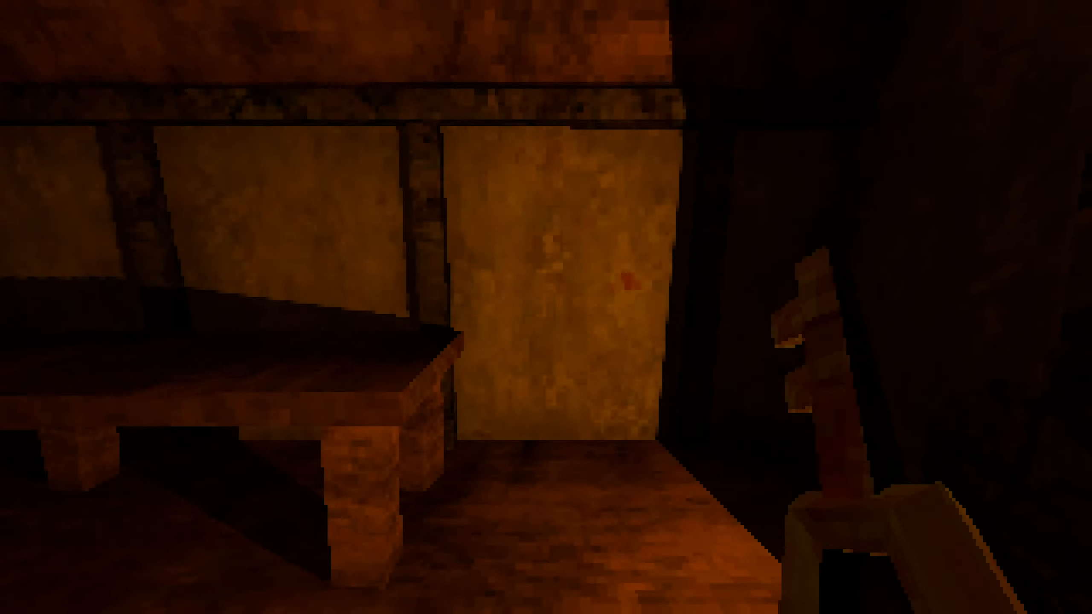
mouse_move(546, 307)
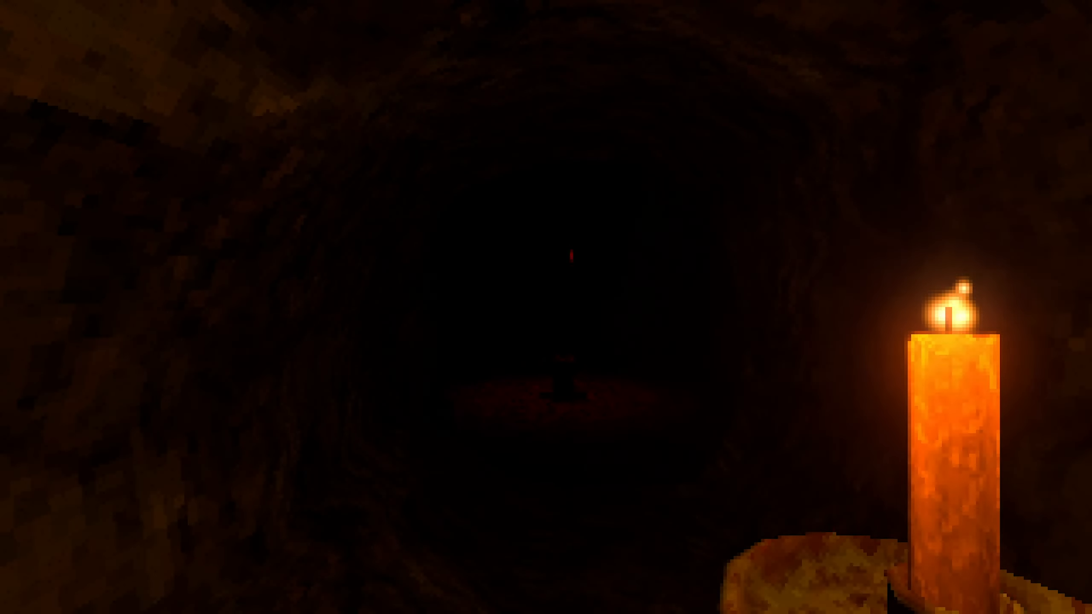
mouse_move(546, 307)
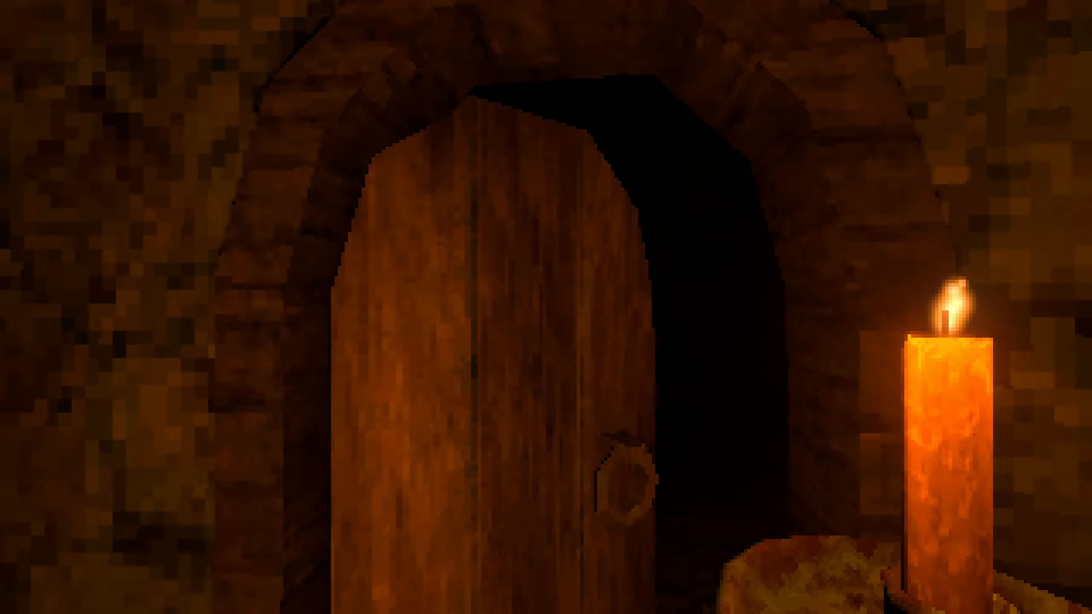
mouse_move(545, 308)
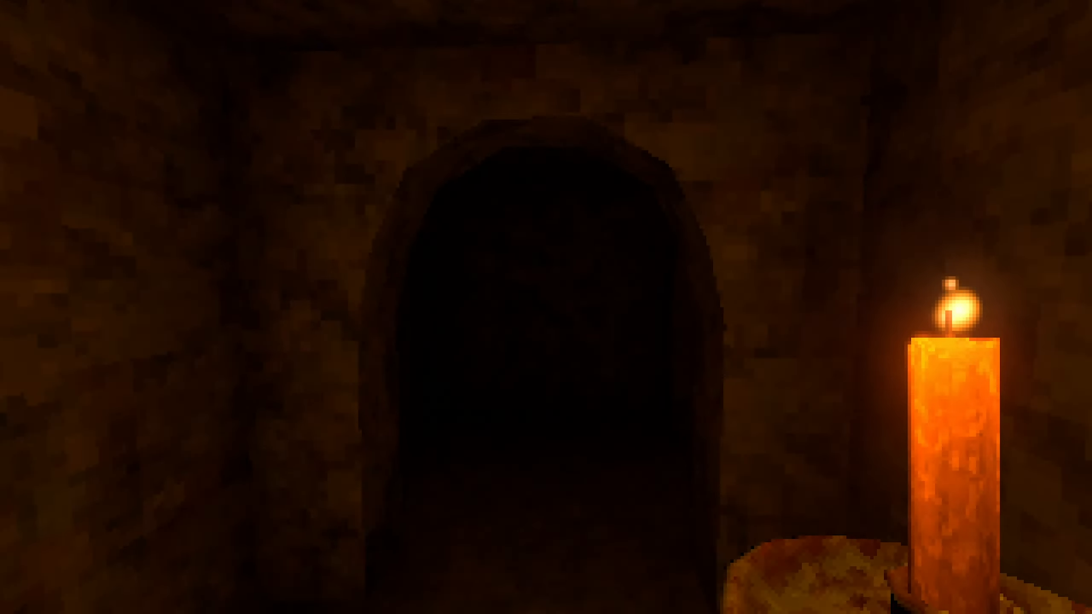
mouse_move(545, 307)
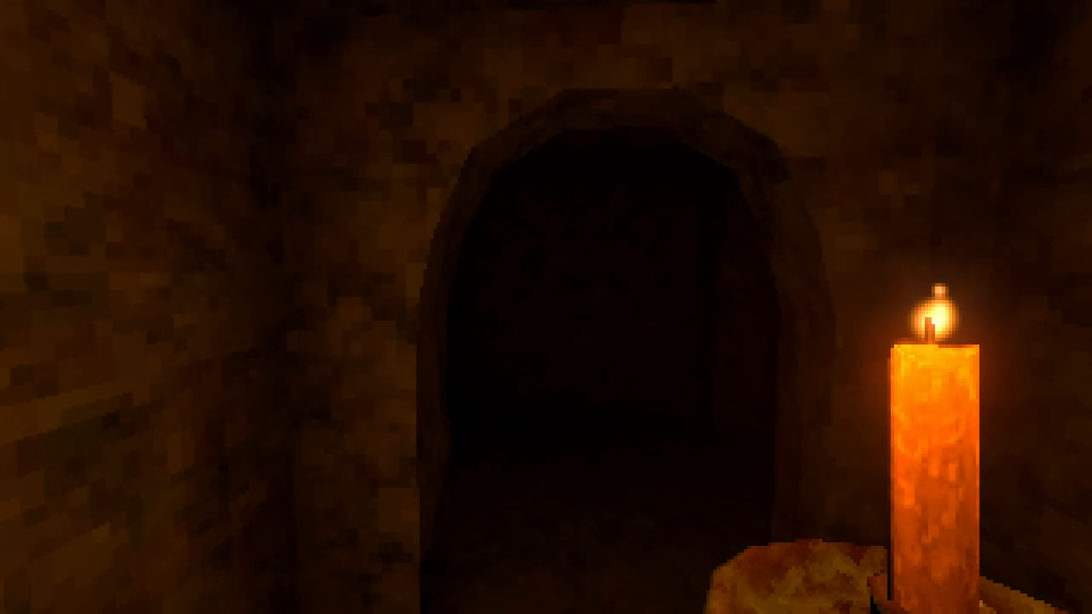
mouse_move(545, 307)
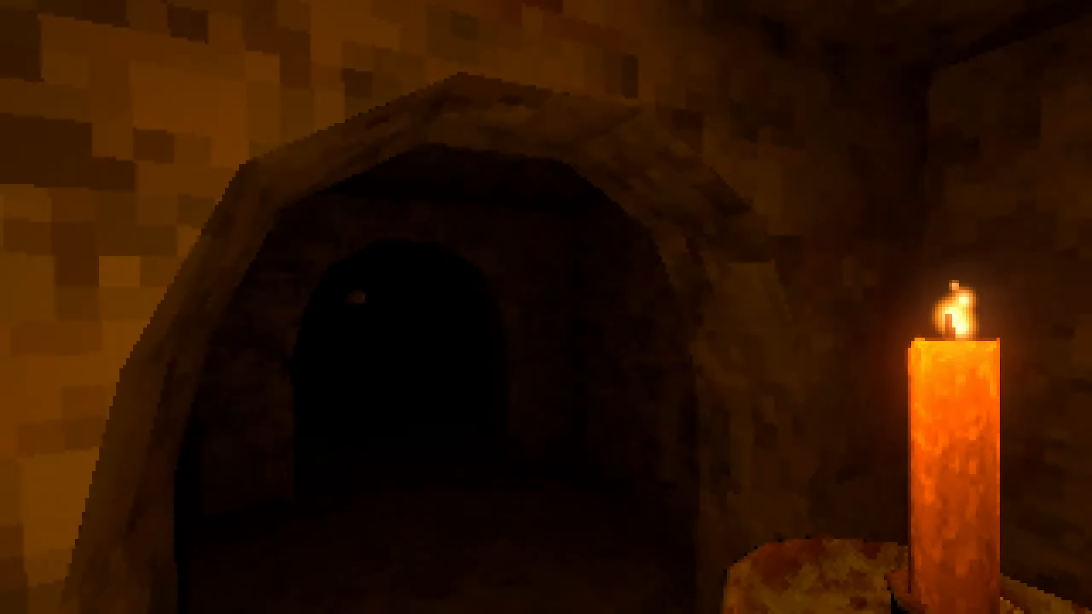
mouse_move(546, 307)
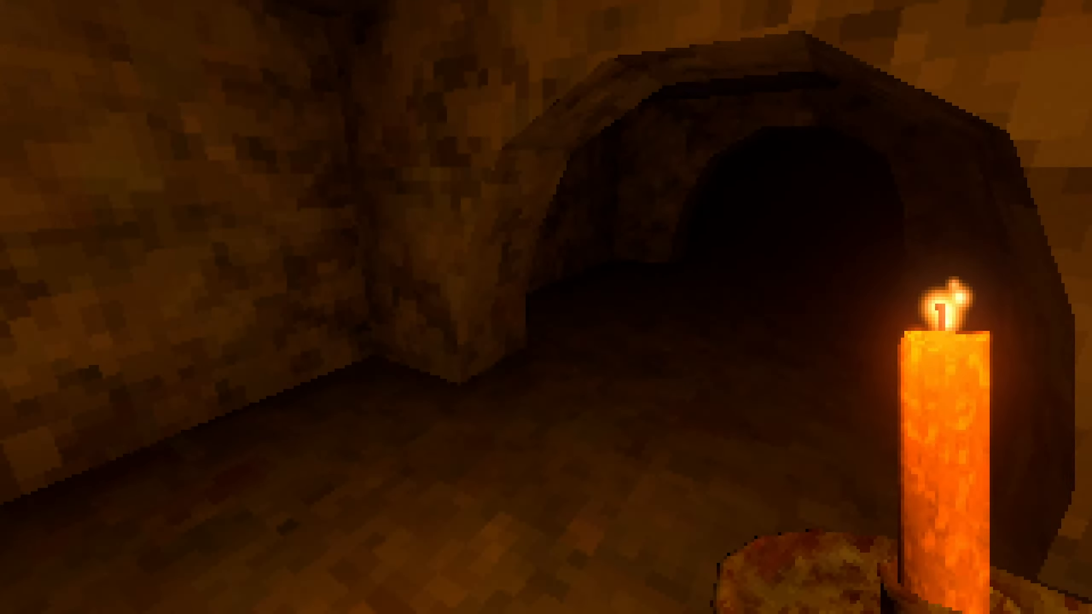
mouse_move(546, 307)
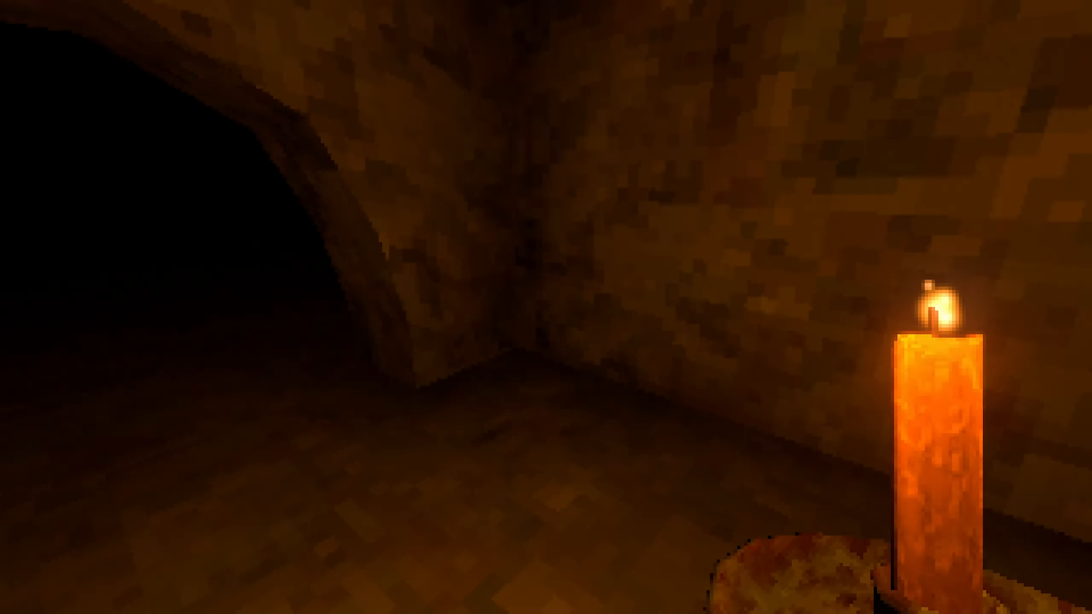
mouse_move(546, 307)
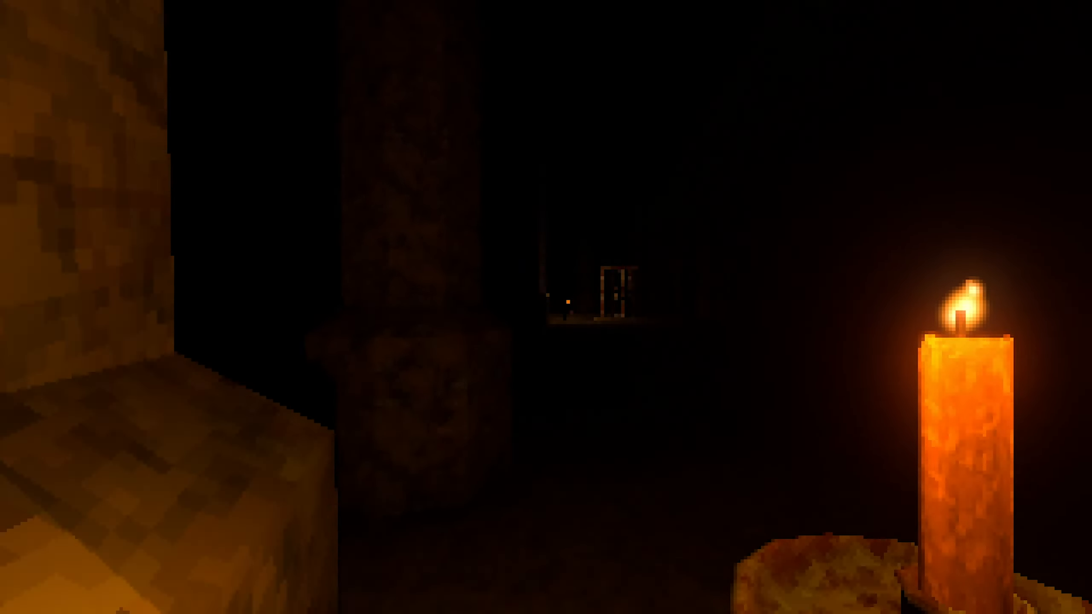
mouse_move(546, 307)
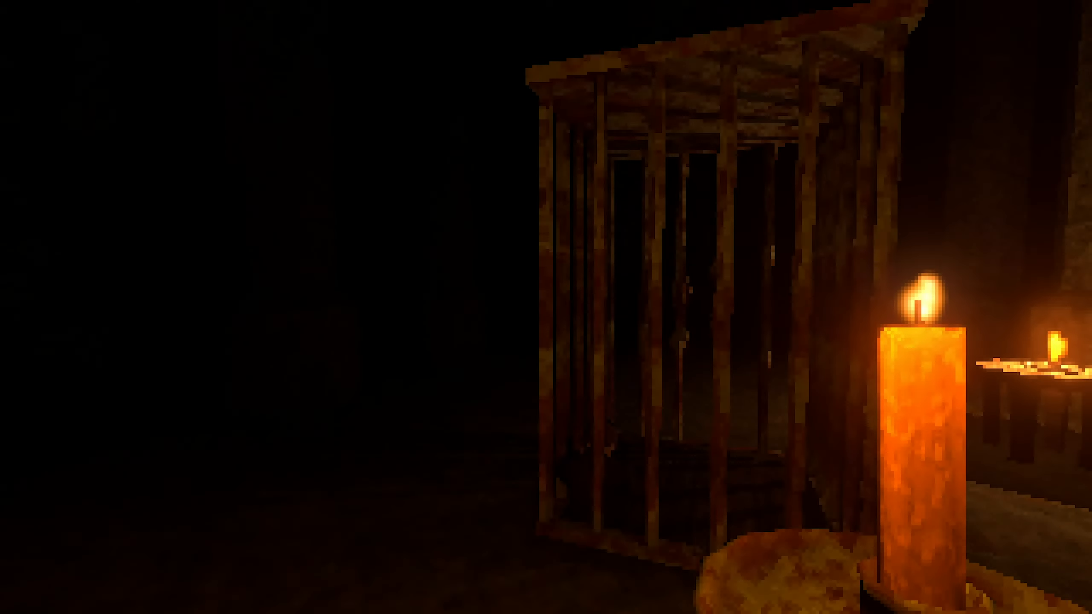
mouse_move(546, 307)
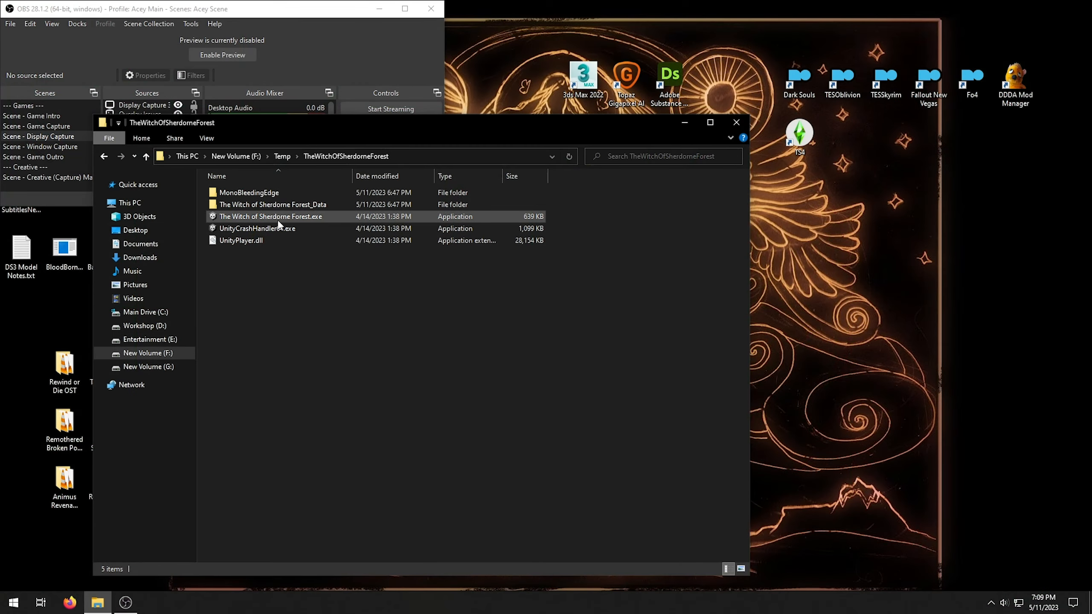
Enter The Witch of Sherdorne Forest_Data folder and load its 1021 assets into the asset viewer.
click(273, 204)
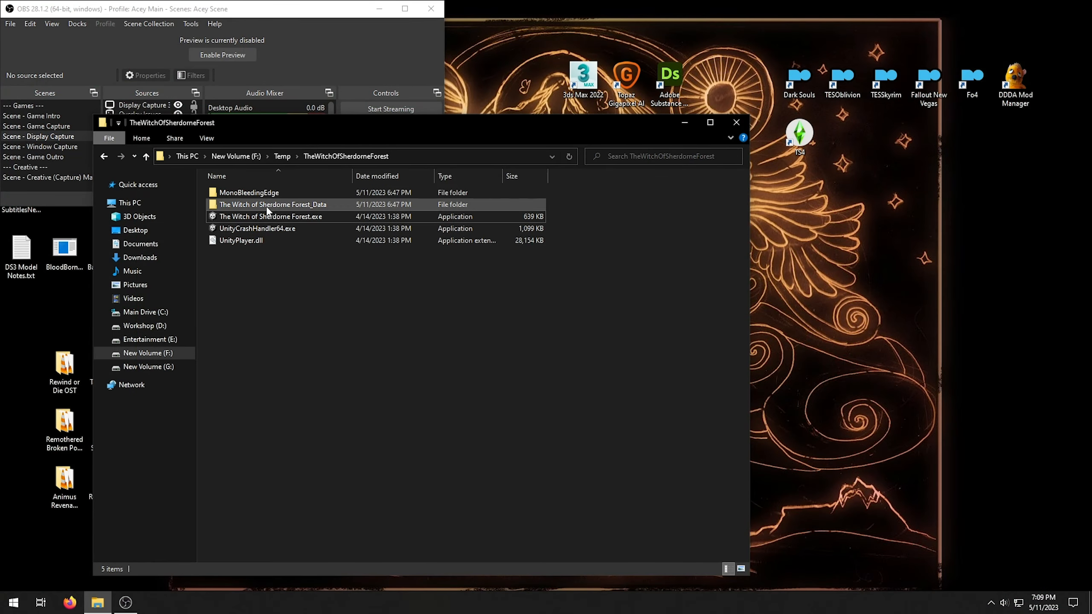
double_click(272, 204)
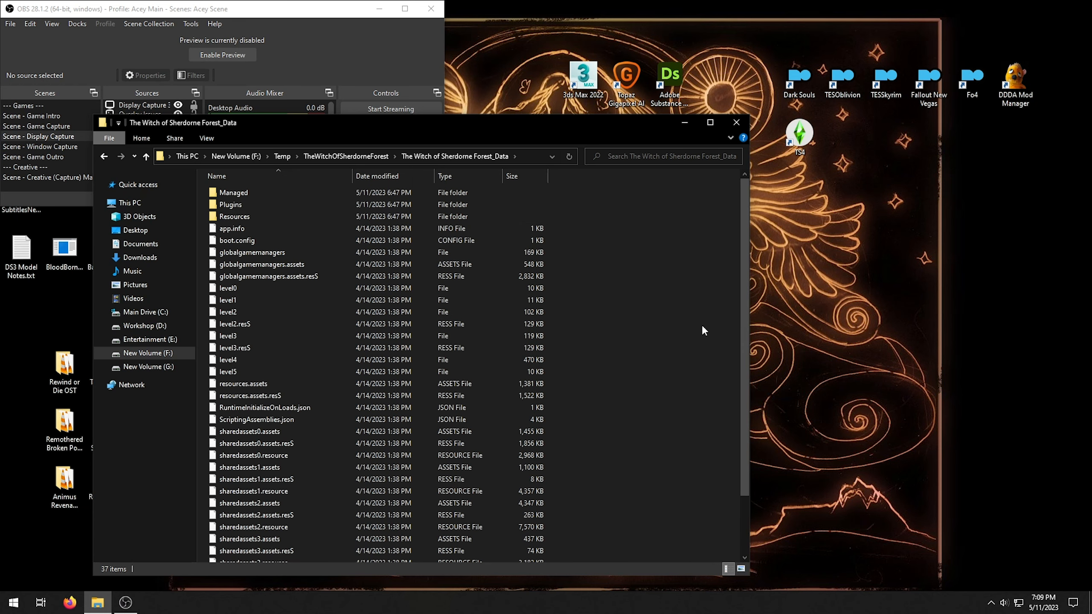
right_click(702, 330)
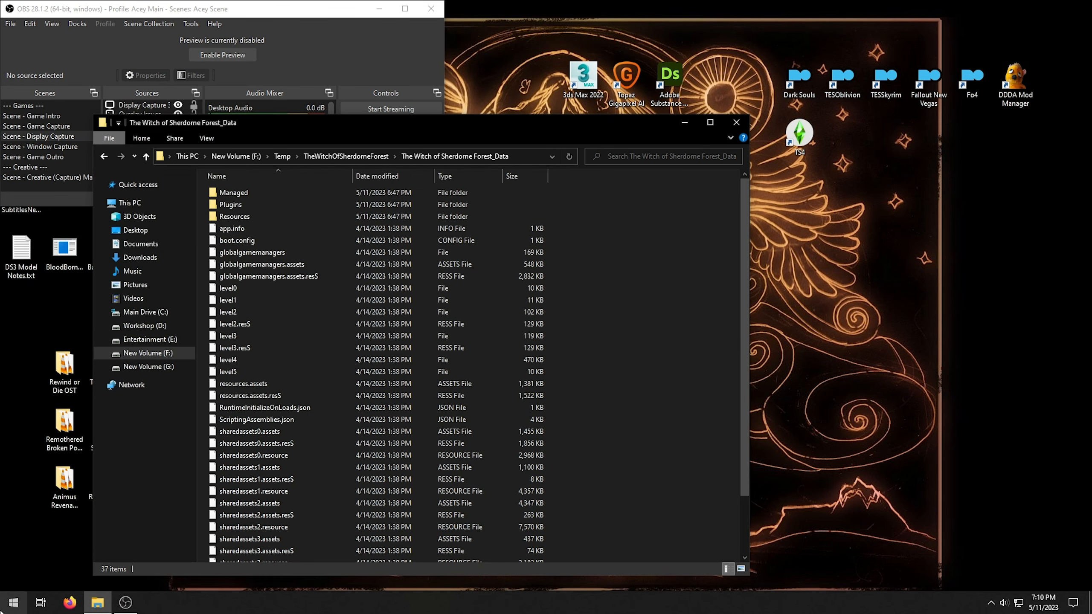
click(12, 601)
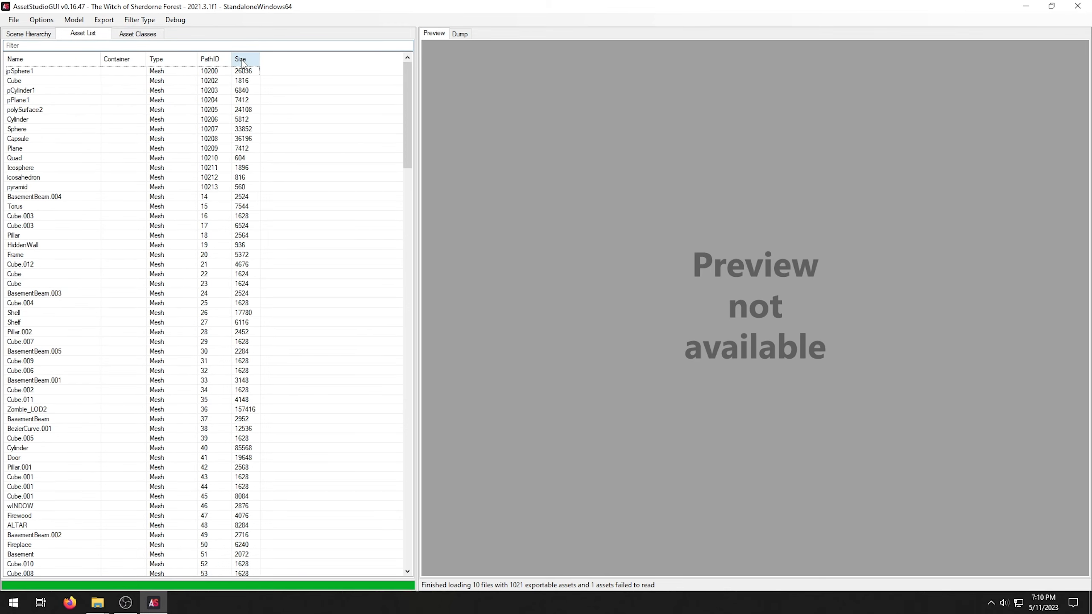
Sort meshes largest first and preview Witch_Cloth, Witch_Hair_ClothCover and Zombie_LOD2.
click(241, 59)
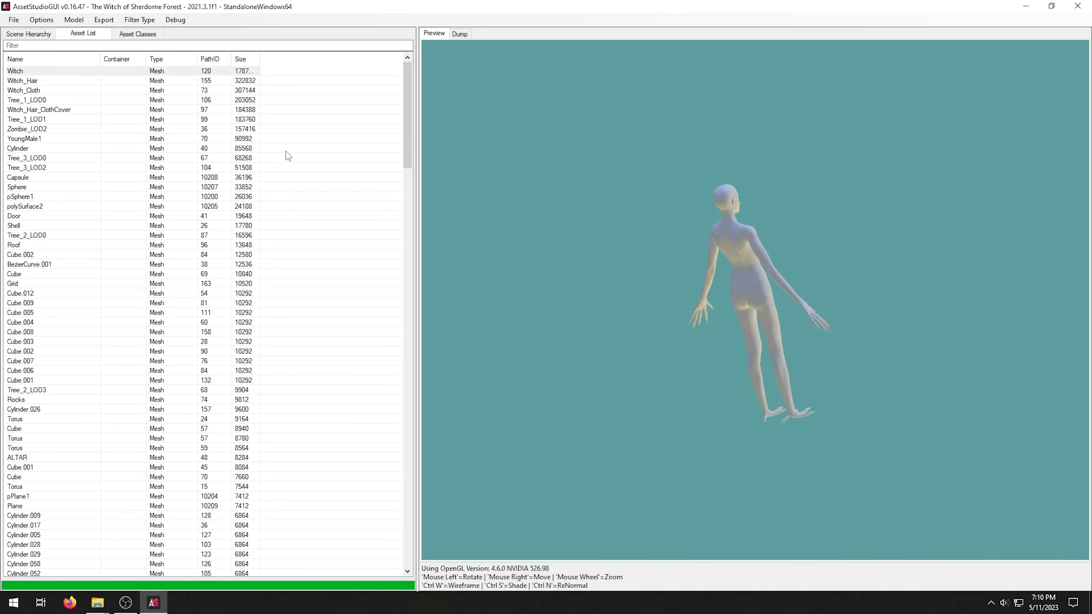
click(24, 90)
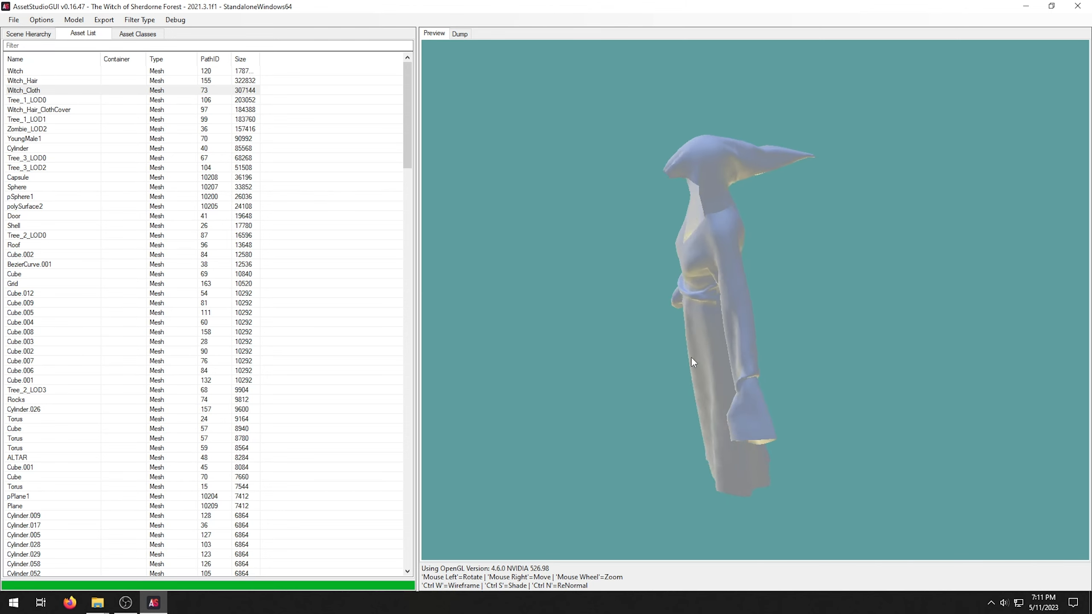
click(40, 109)
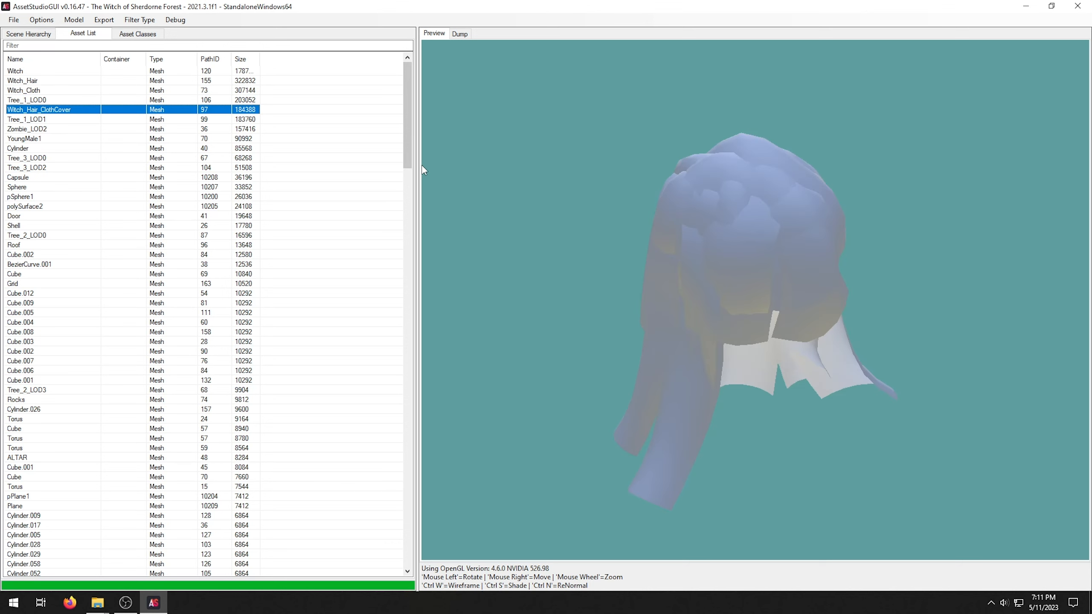
click(26, 129)
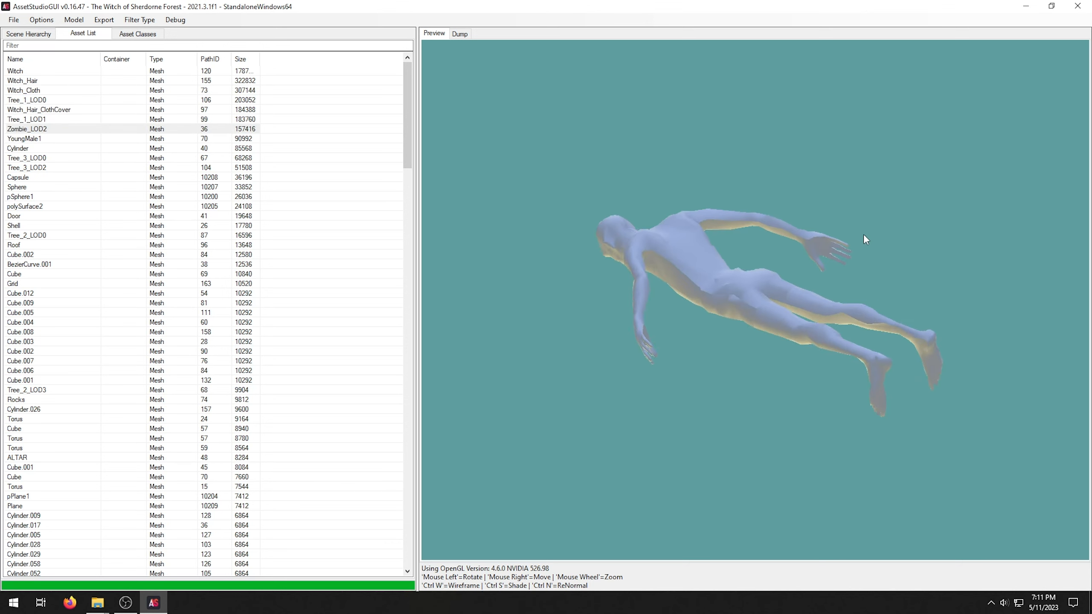
Preview the YoungMale1 character, pSphere1 sphere and Cylinder prop meshes.
click(24, 139)
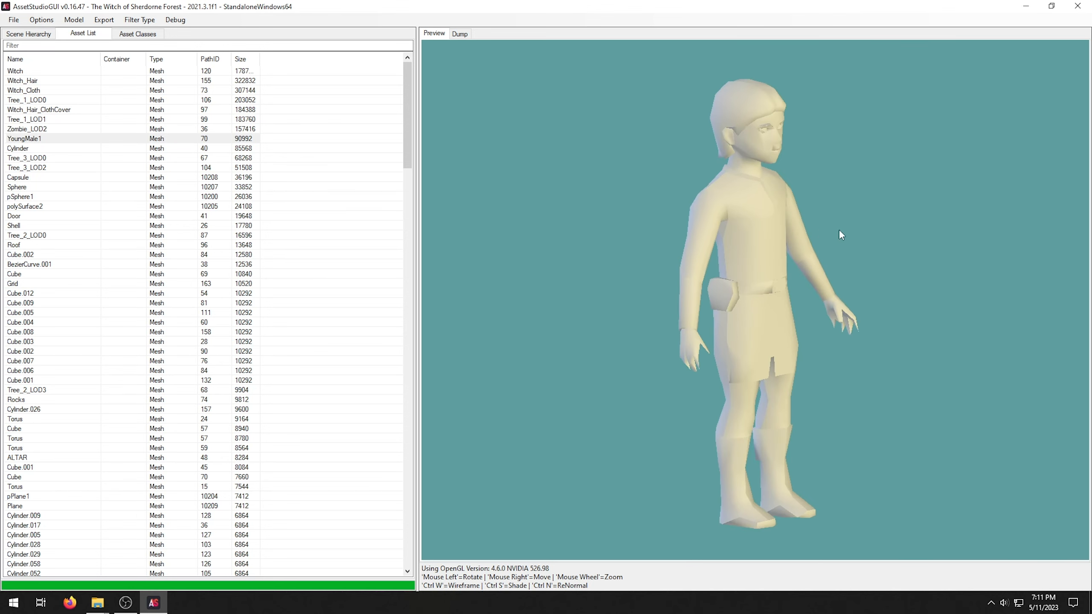
click(19, 197)
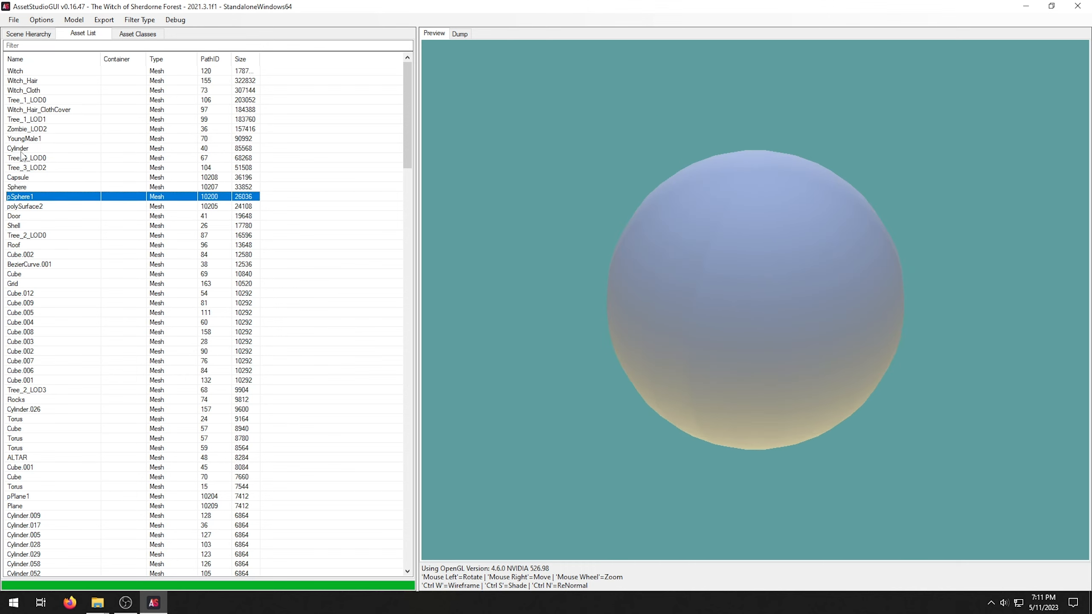
click(17, 148)
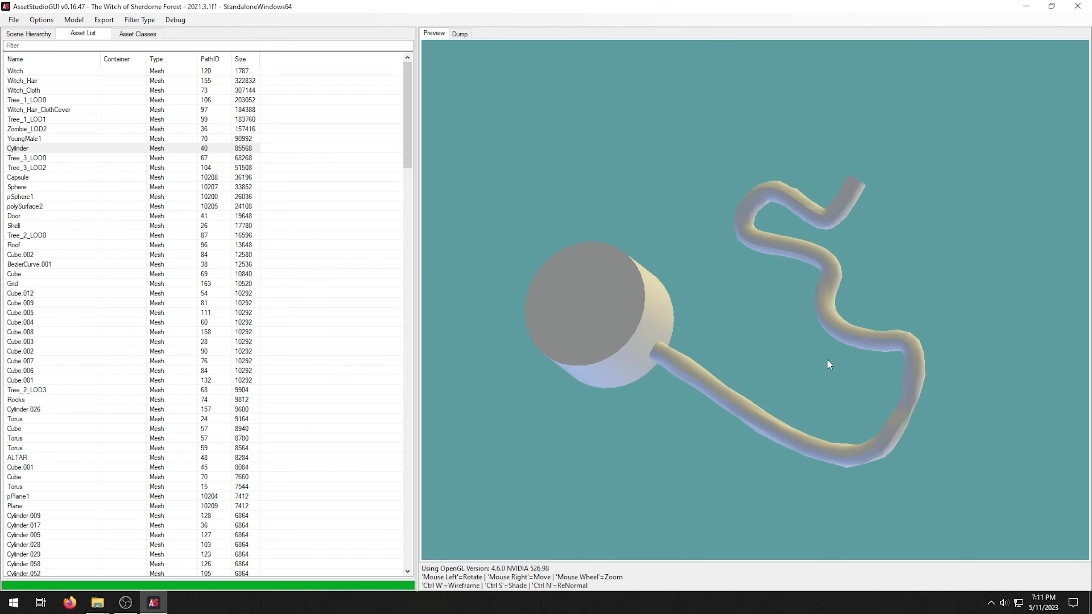
Sort textures largest to smallest and preview the MomoRomanAlternate-Black Atlas, Medium05 and a small Font Texture.
click(240, 59)
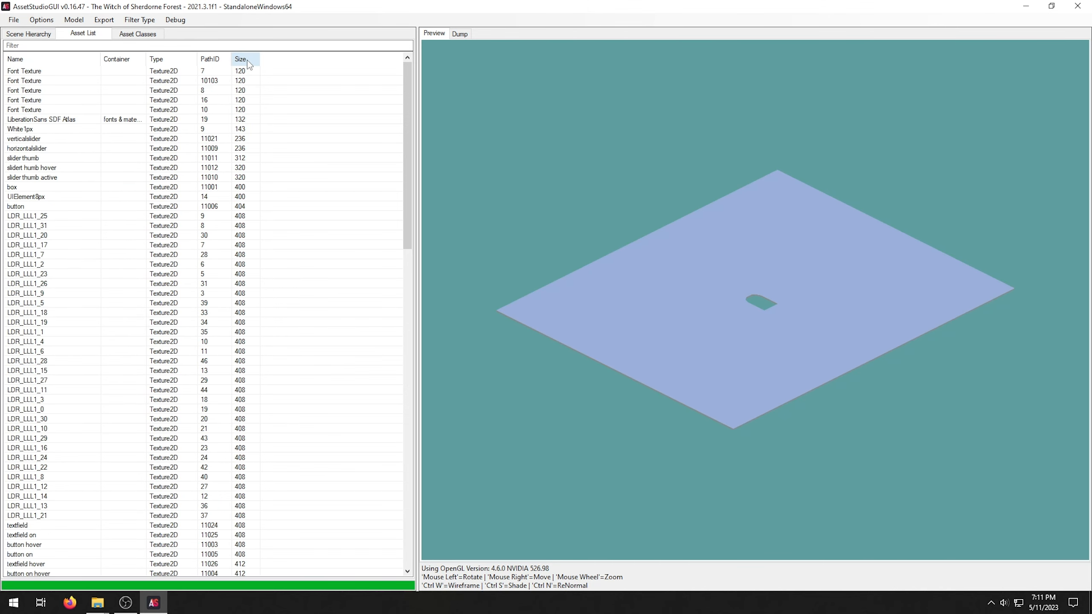
click(241, 59)
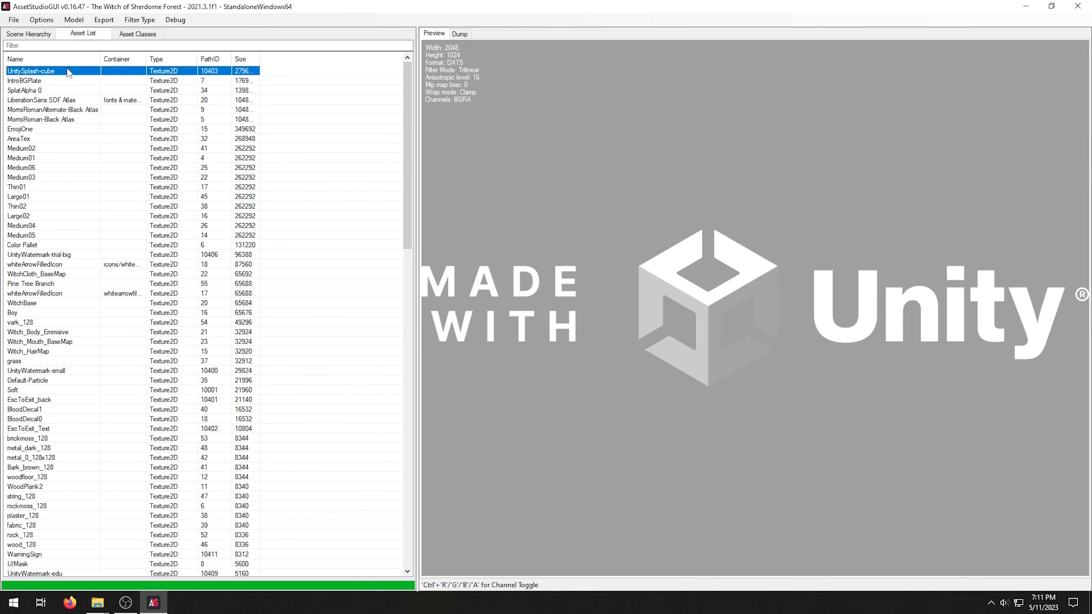
click(52, 109)
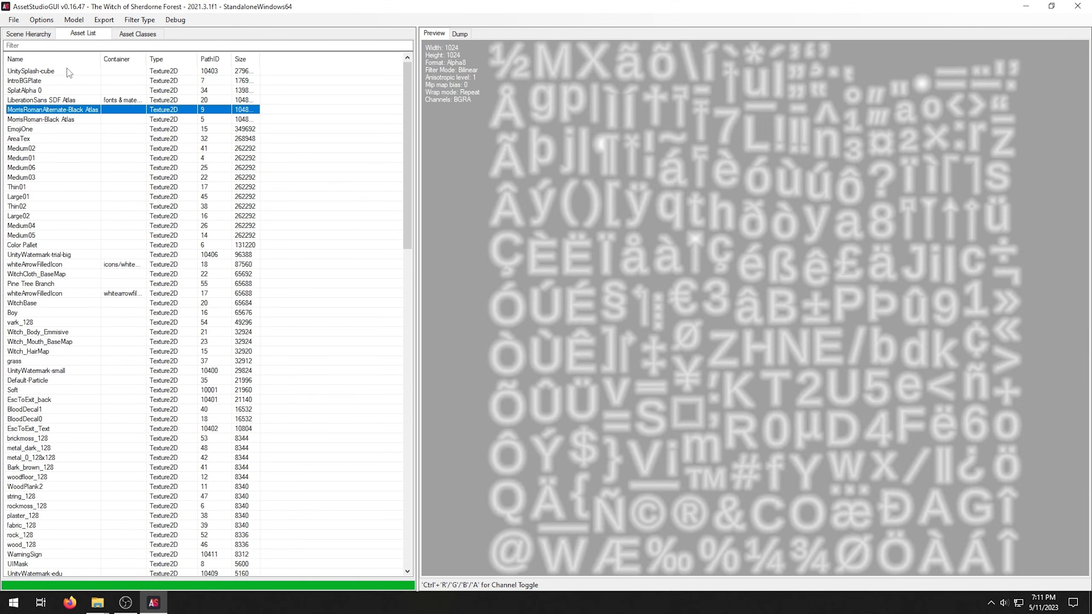
click(20, 234)
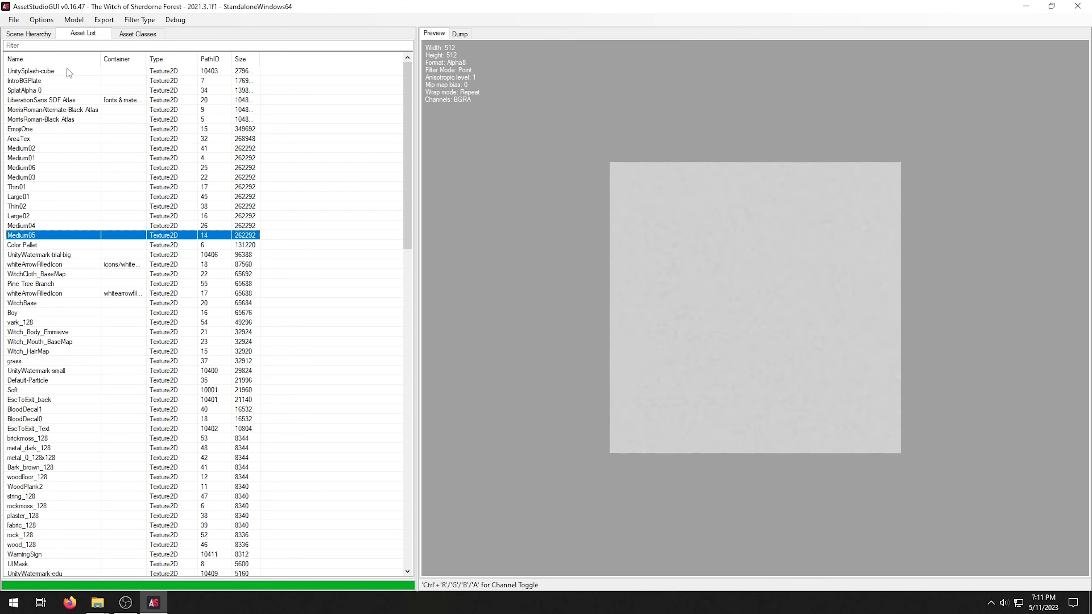
click(52, 321)
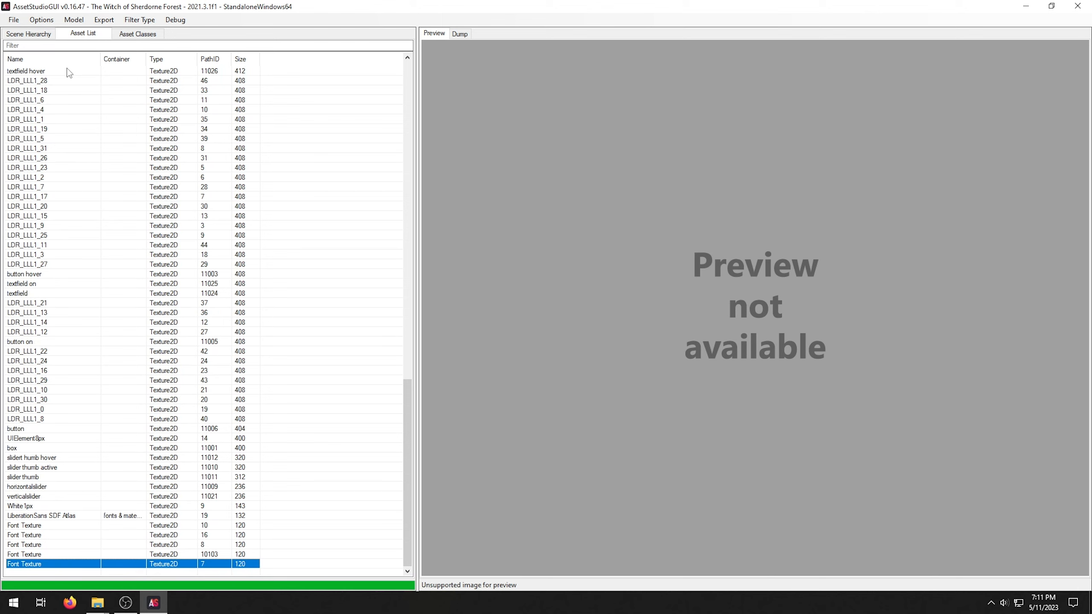
mouse_move(92, 50)
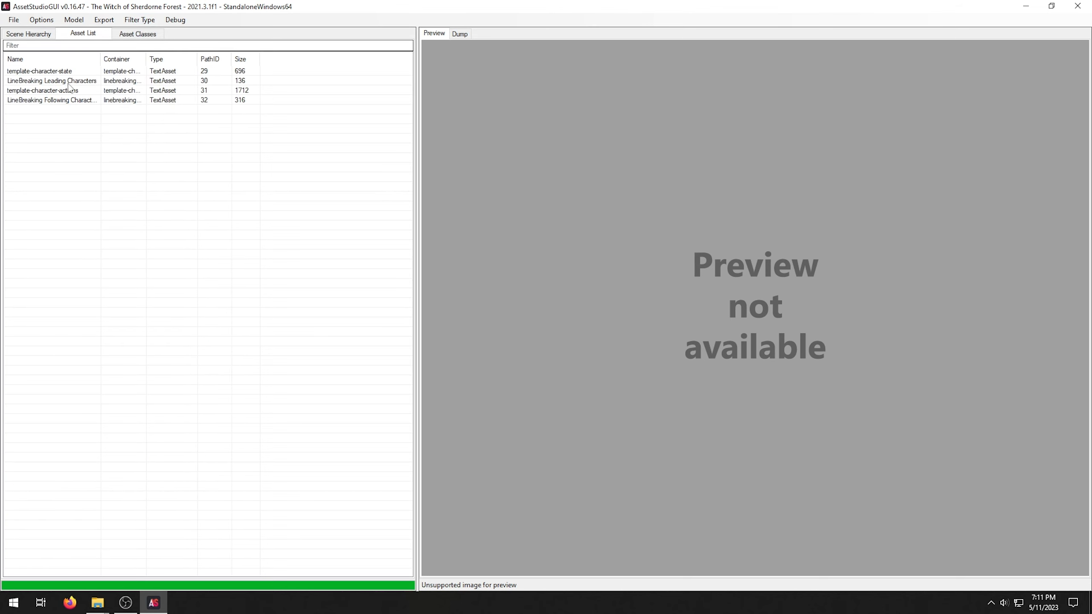
Read the template-character-state C# script, then untick TextAsset in Filter Type and reopen the type list.
click(40, 70)
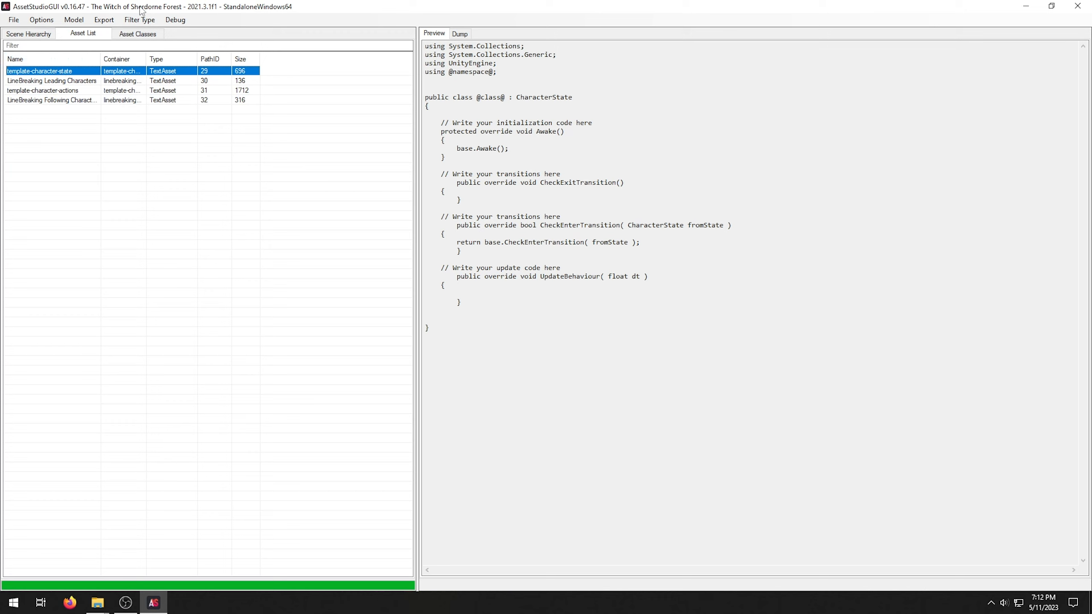
click(138, 20)
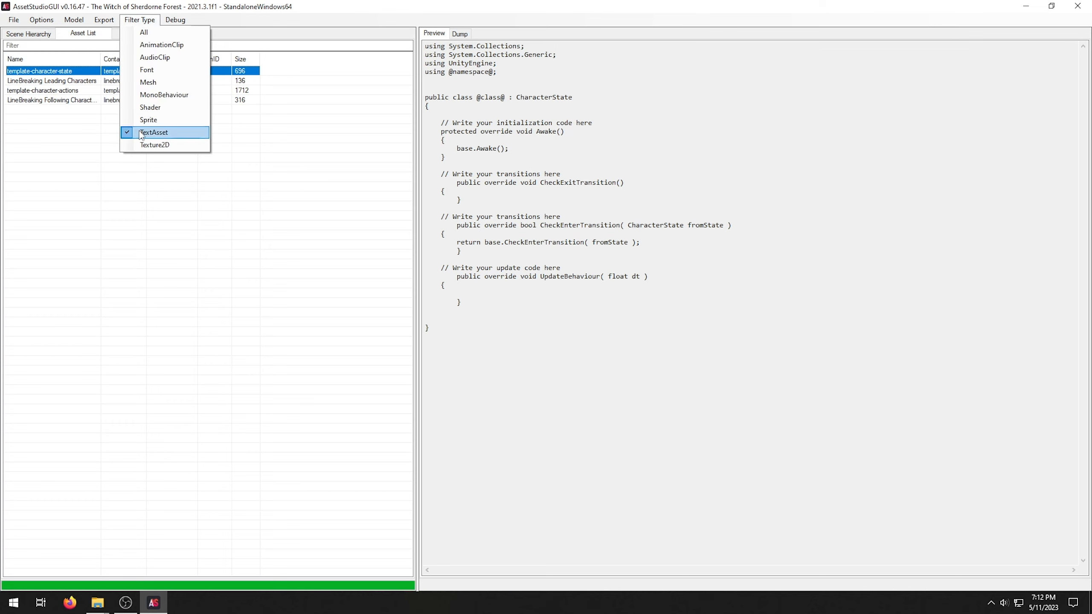
click(154, 132)
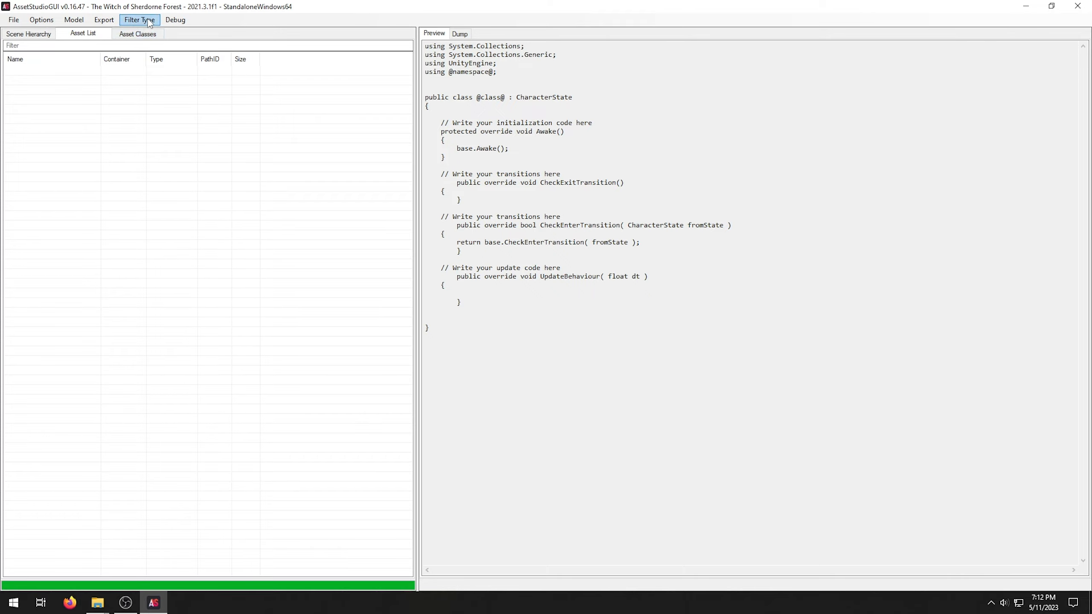
click(138, 19)
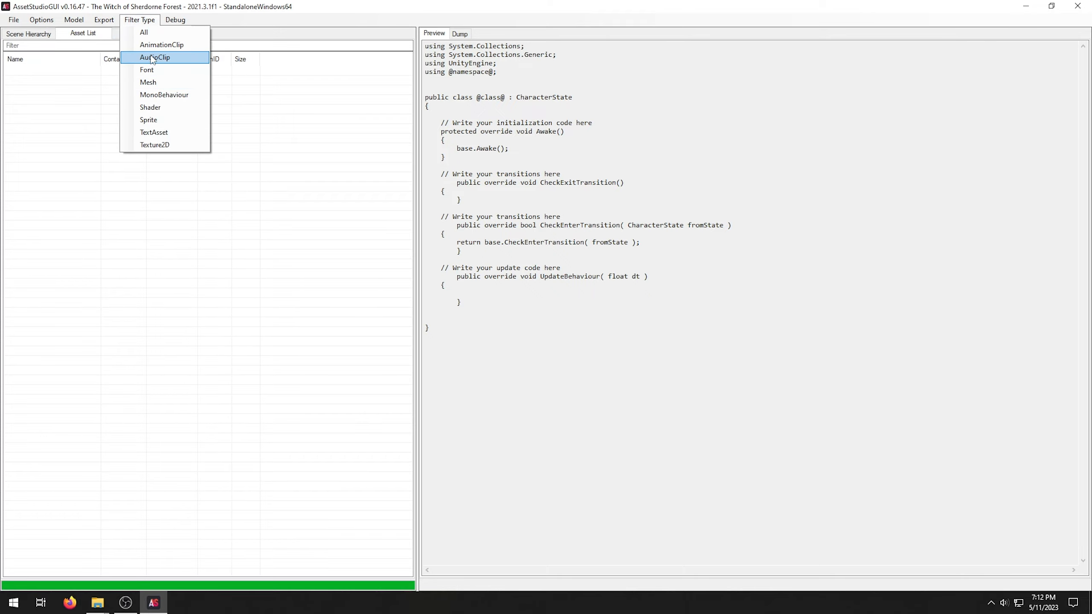